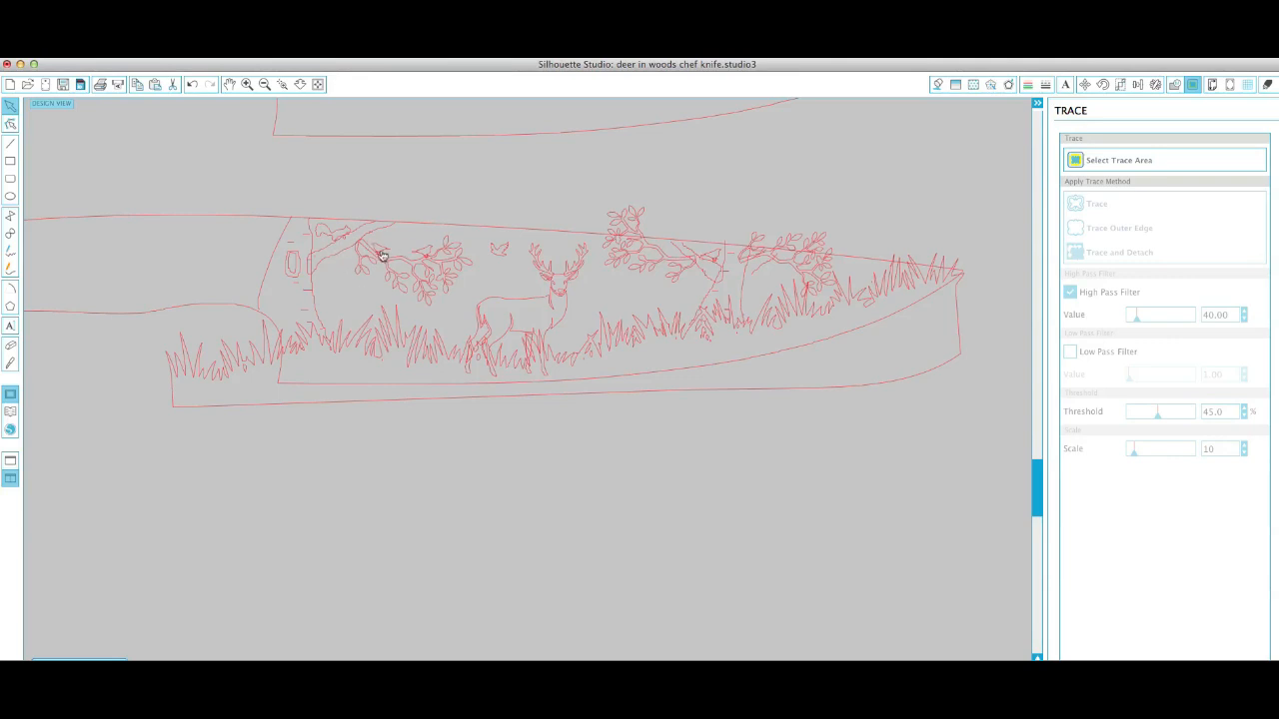
mouse_move(541, 281)
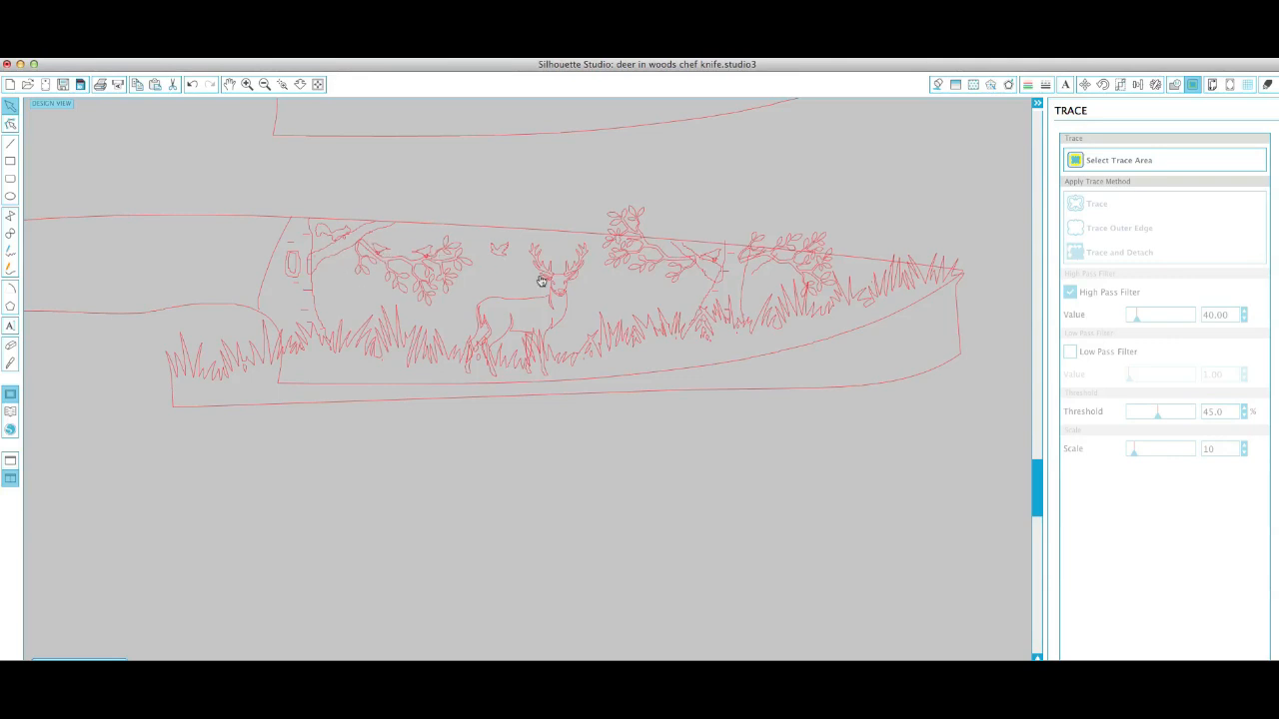
mouse_move(727, 299)
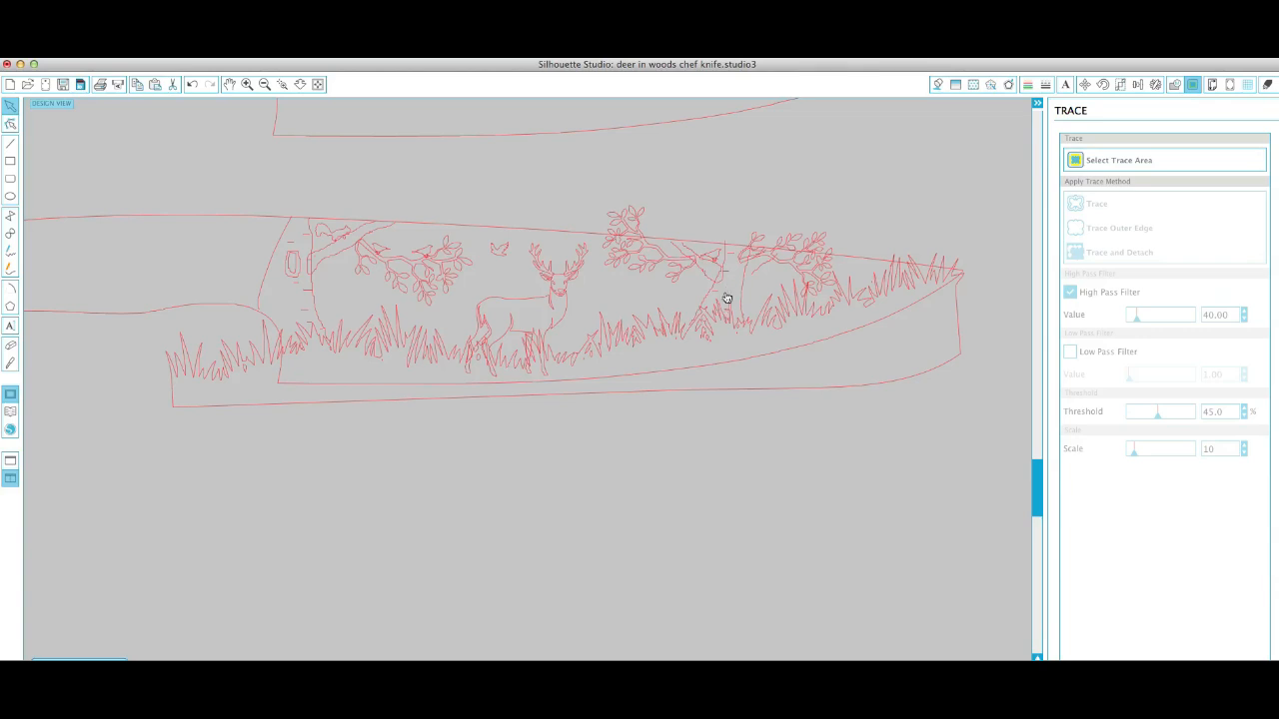
mouse_move(302, 300)
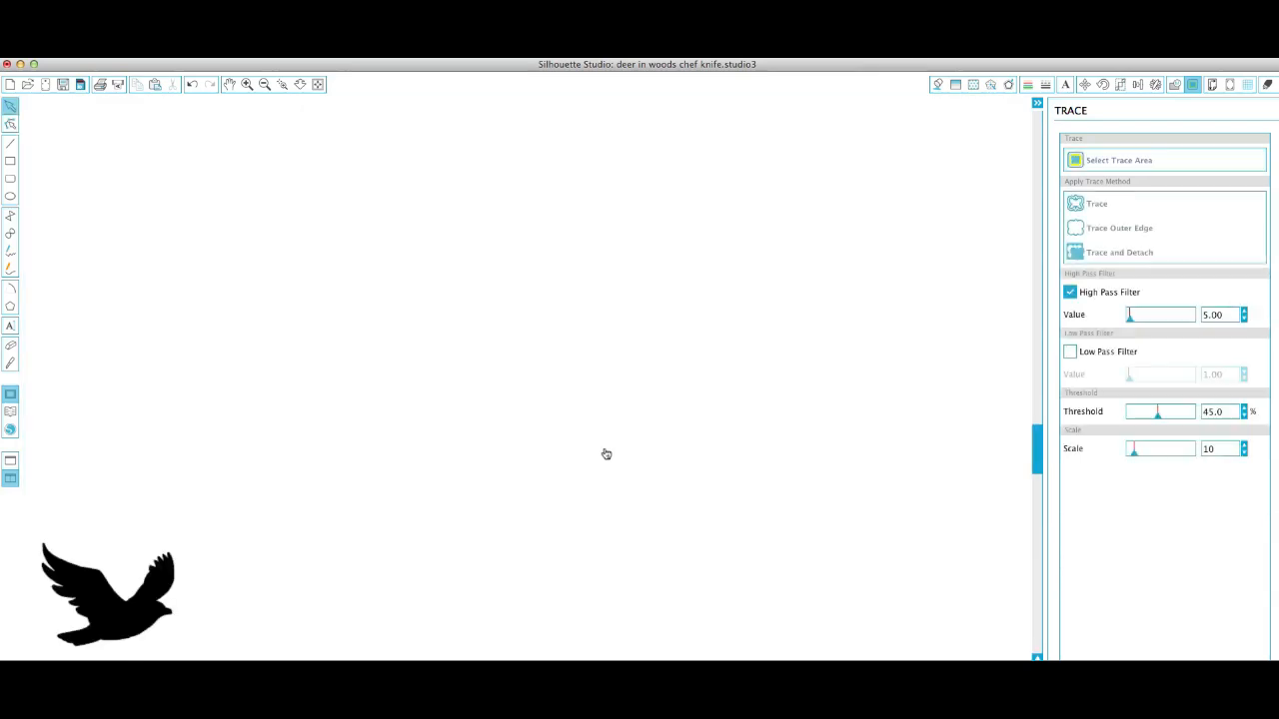
Trace the black bird image with the High Pass Filter and move the original beside its red outline
left_click_drag(1130, 315, 1135, 315)
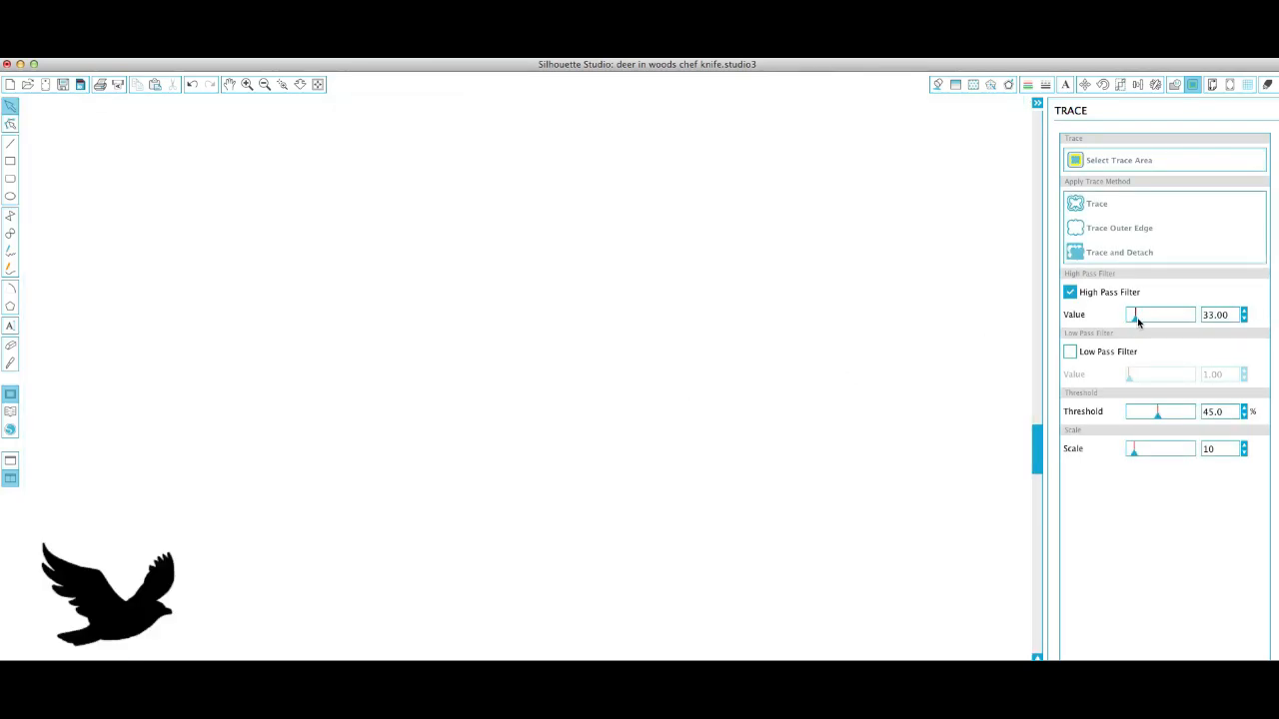
left_click(1095, 204)
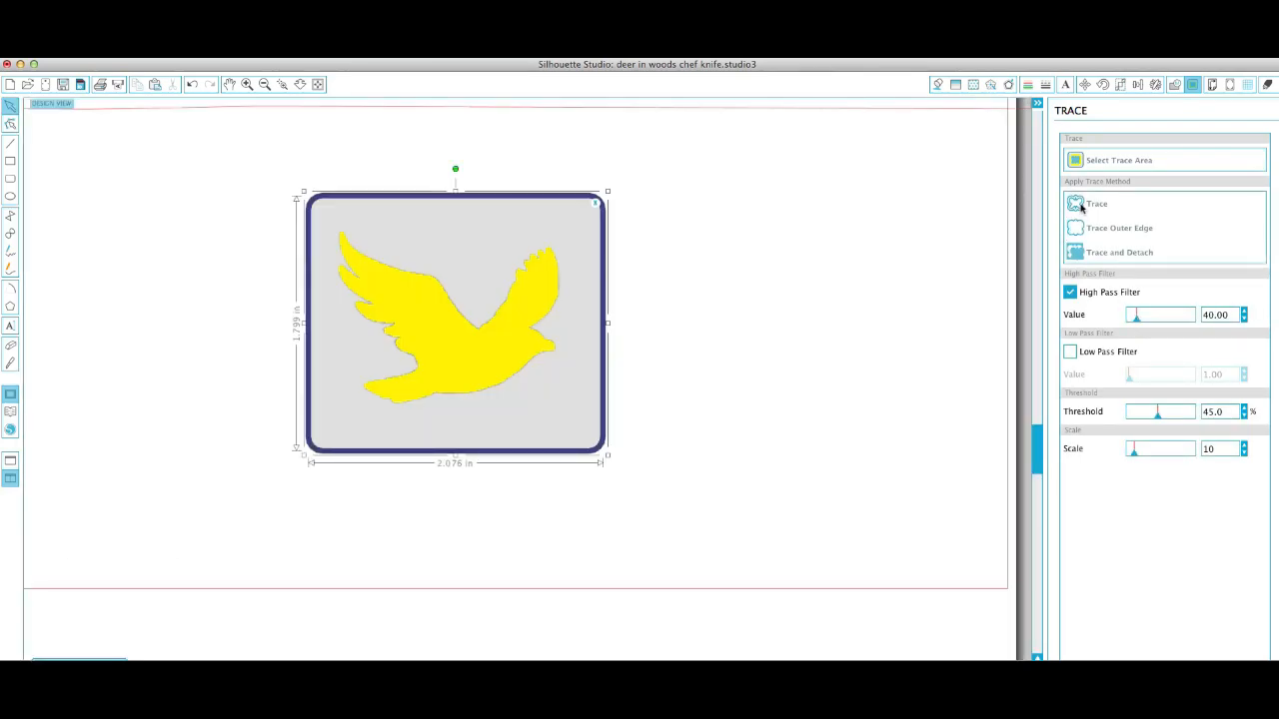
left_click(1096, 203)
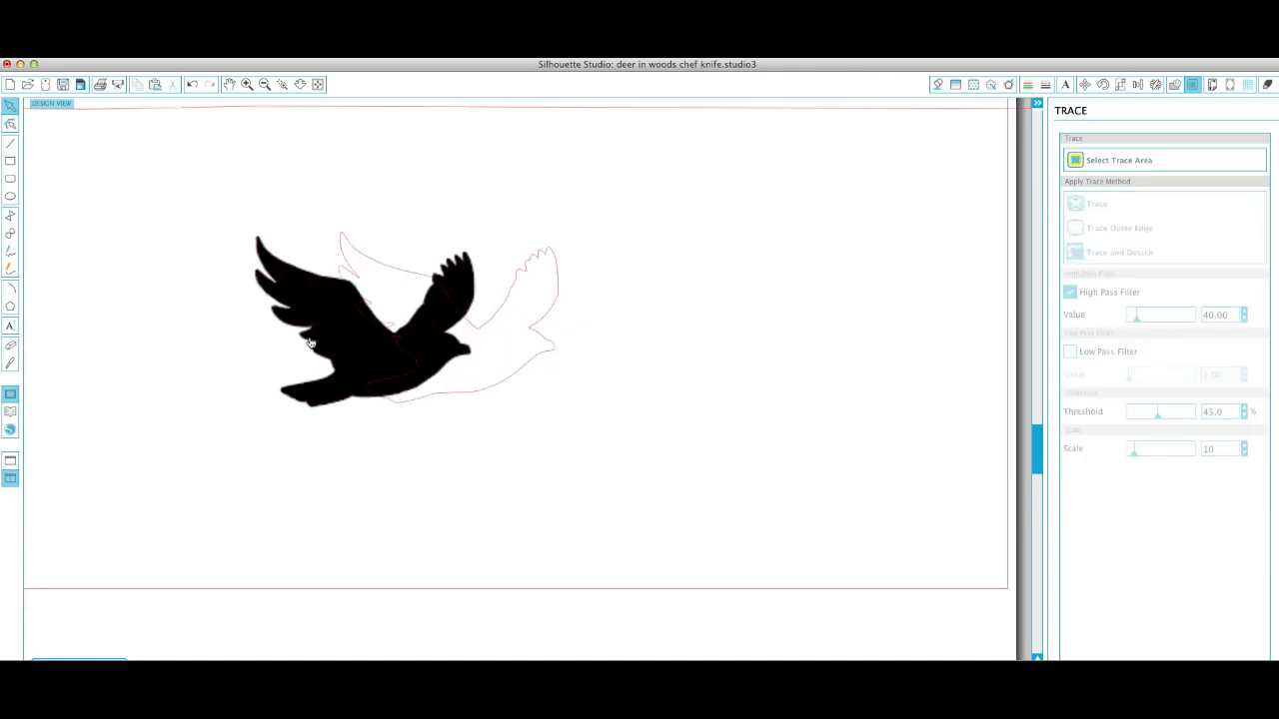
left_click_drag(400, 320, 139, 385)
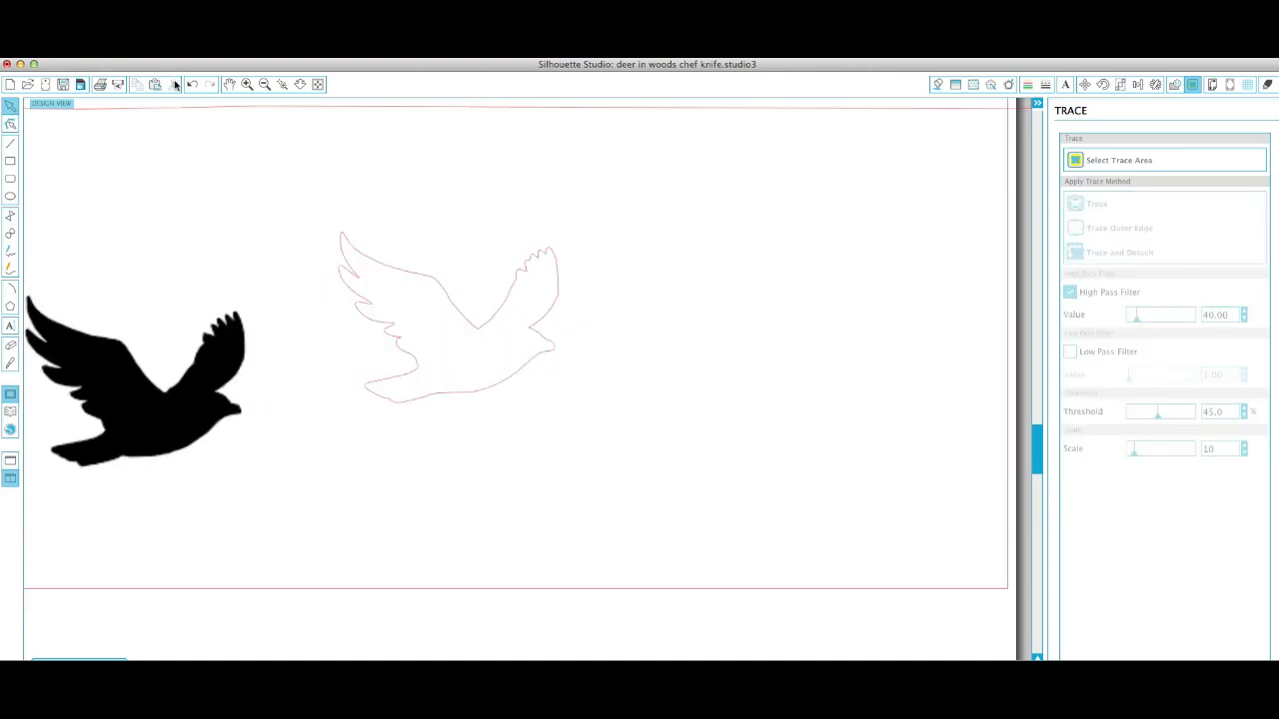
left_click(265, 84)
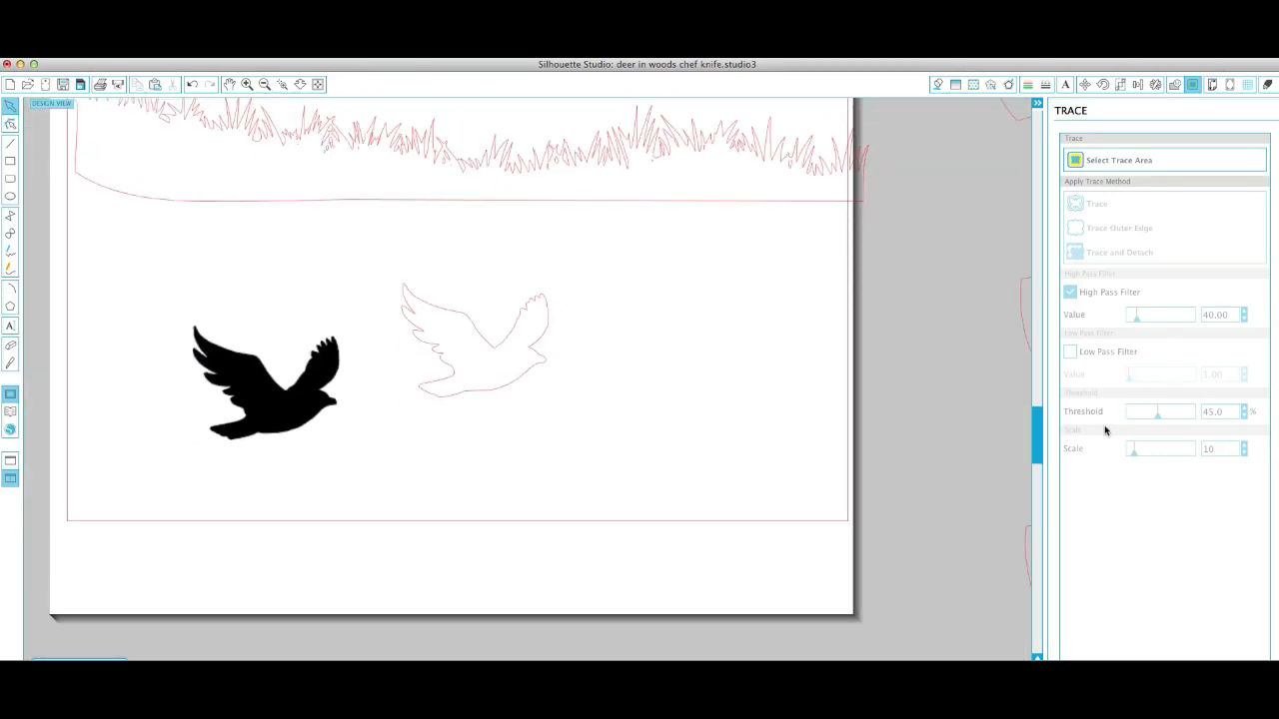
Drag the small traced bird outline into the lower bird panel of the layout
scroll("up", 3)
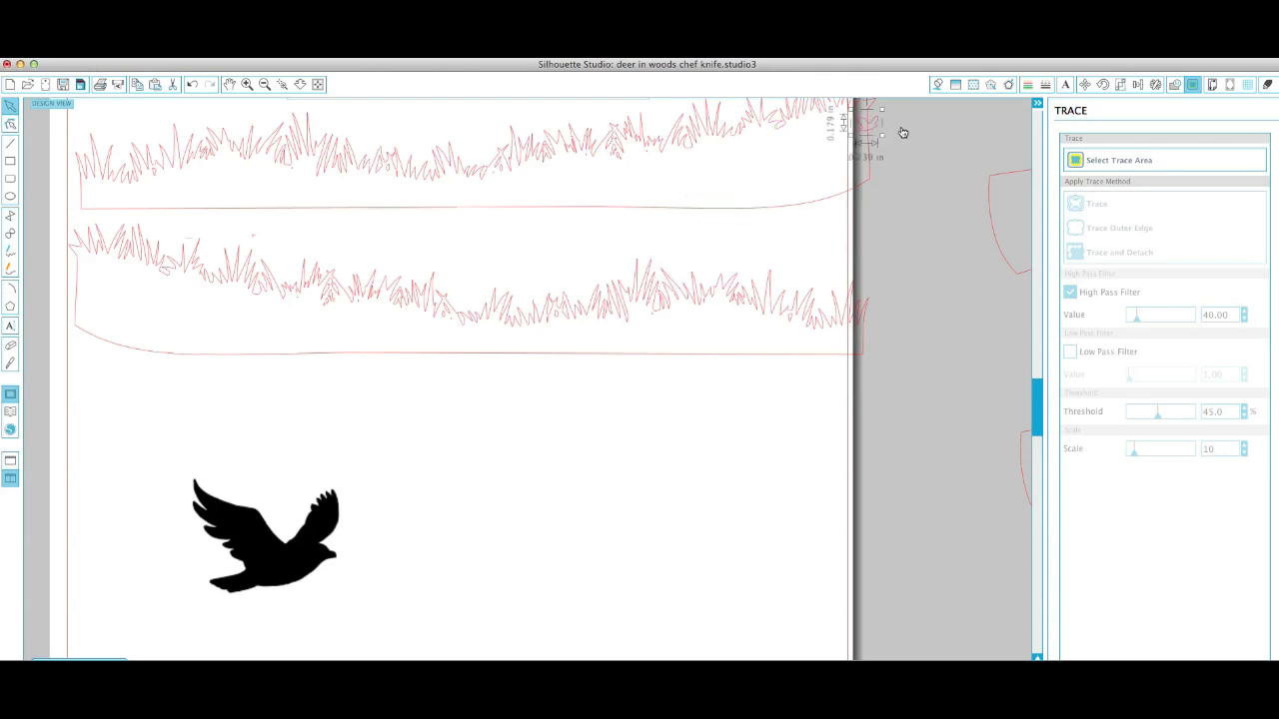
scroll("up", 3)
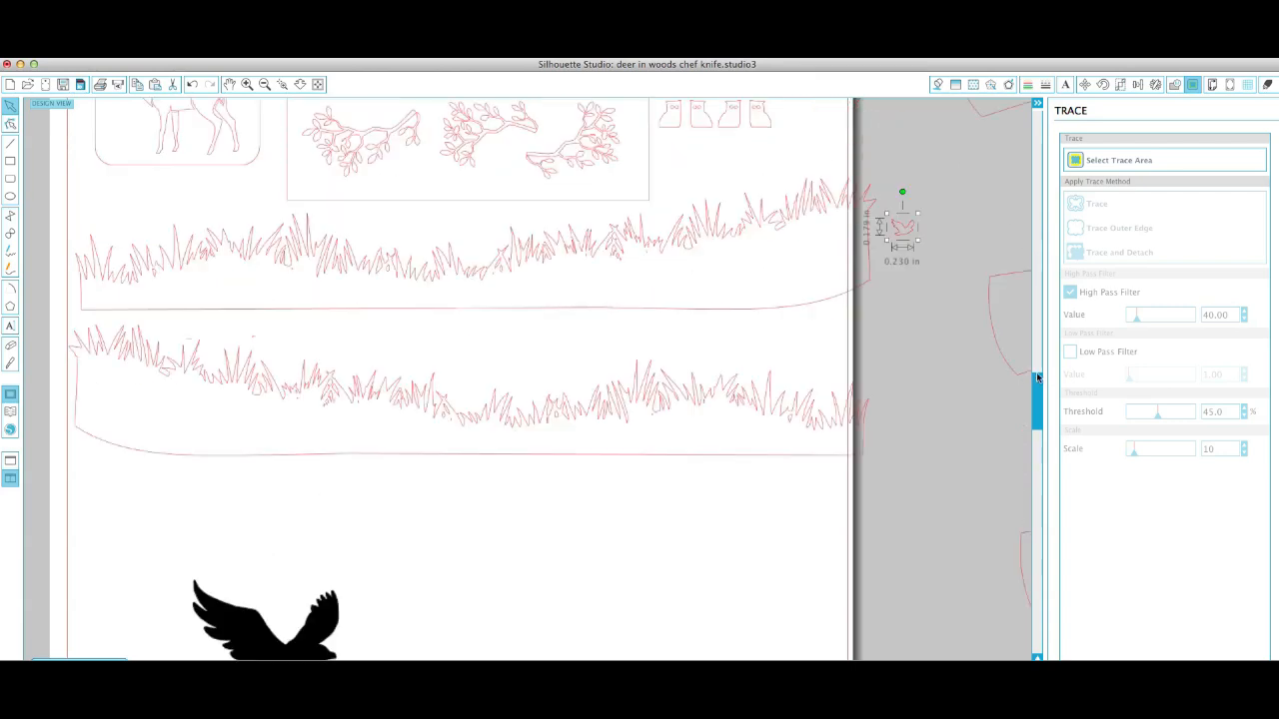
scroll("up", 3)
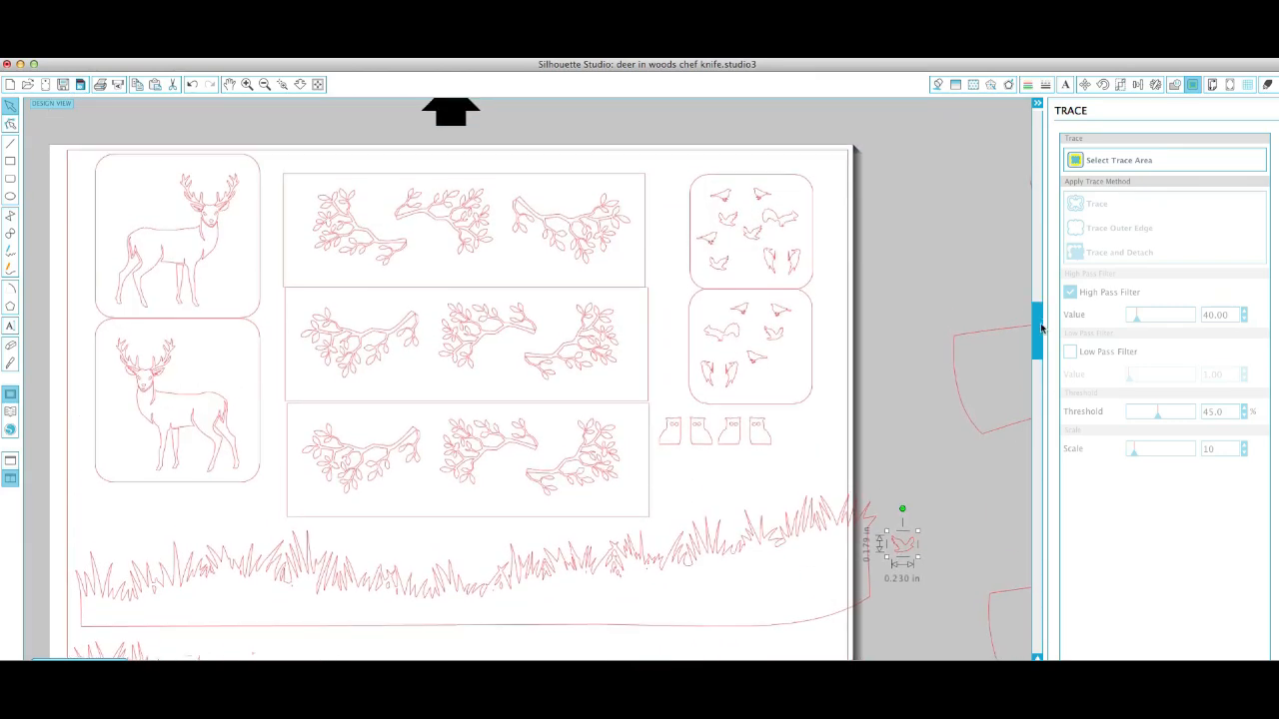
left_click_drag(899, 545, 789, 388)
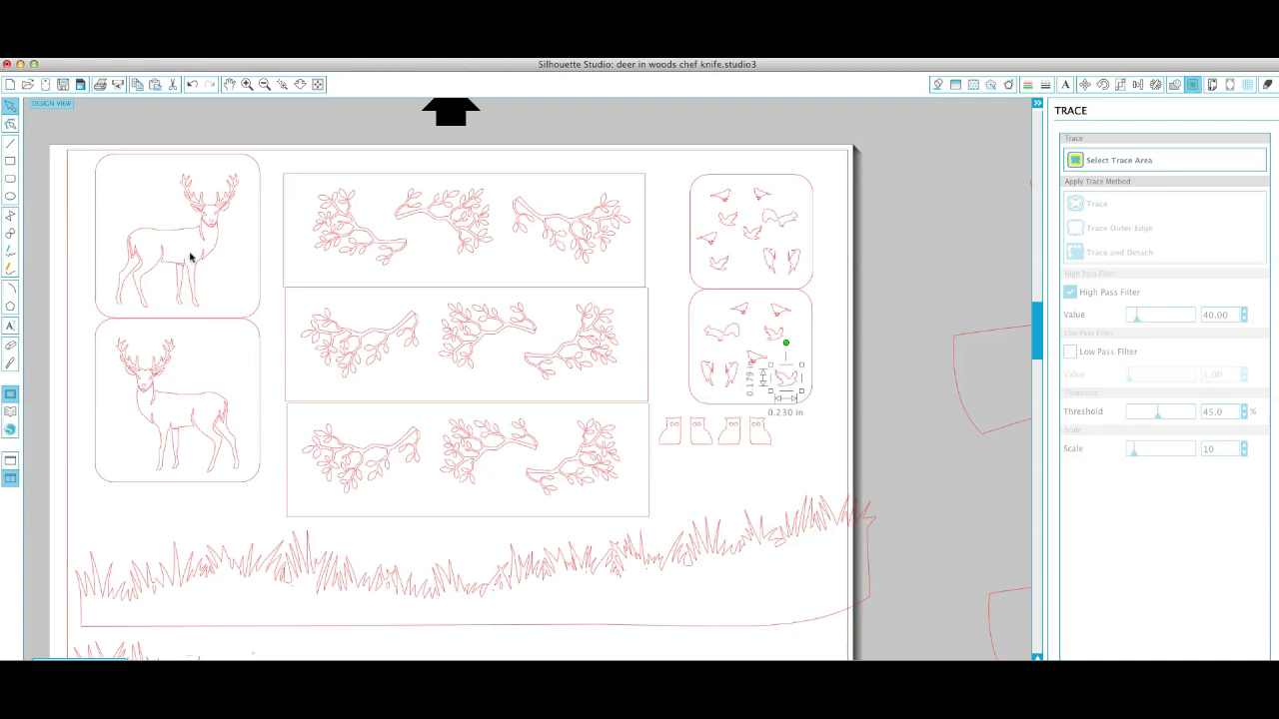
mouse_move(332, 259)
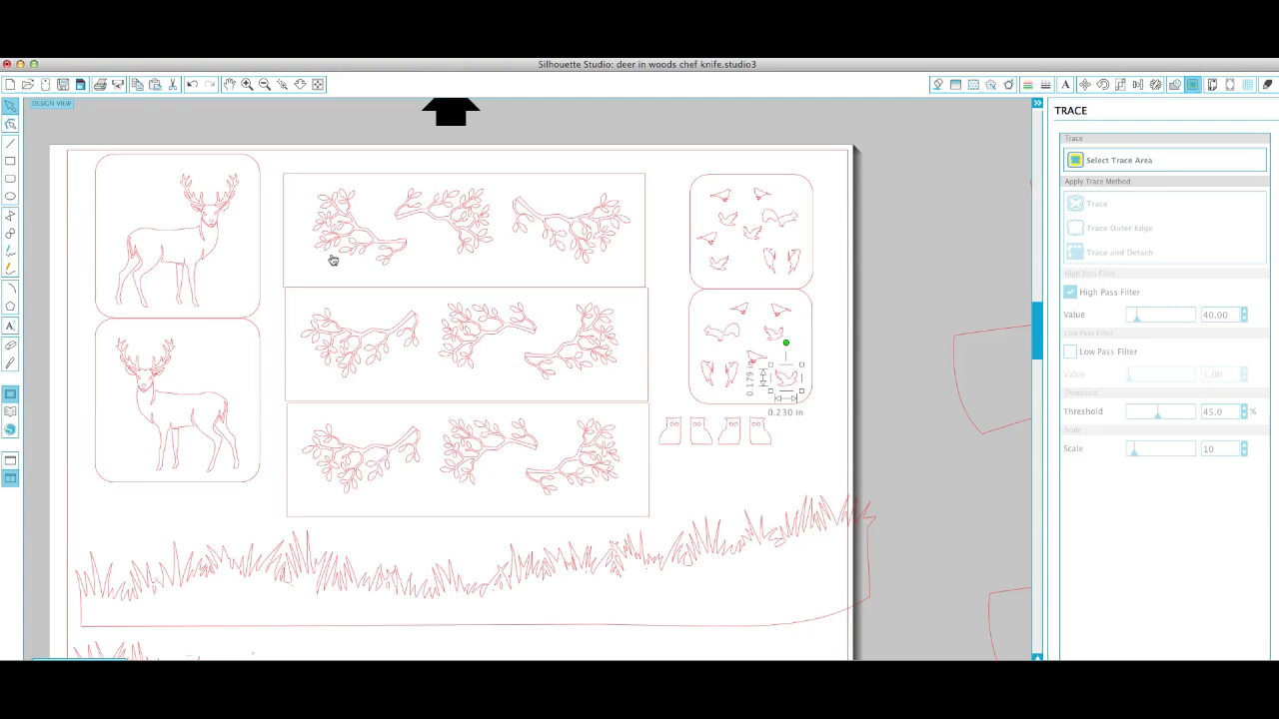
mouse_move(369, 242)
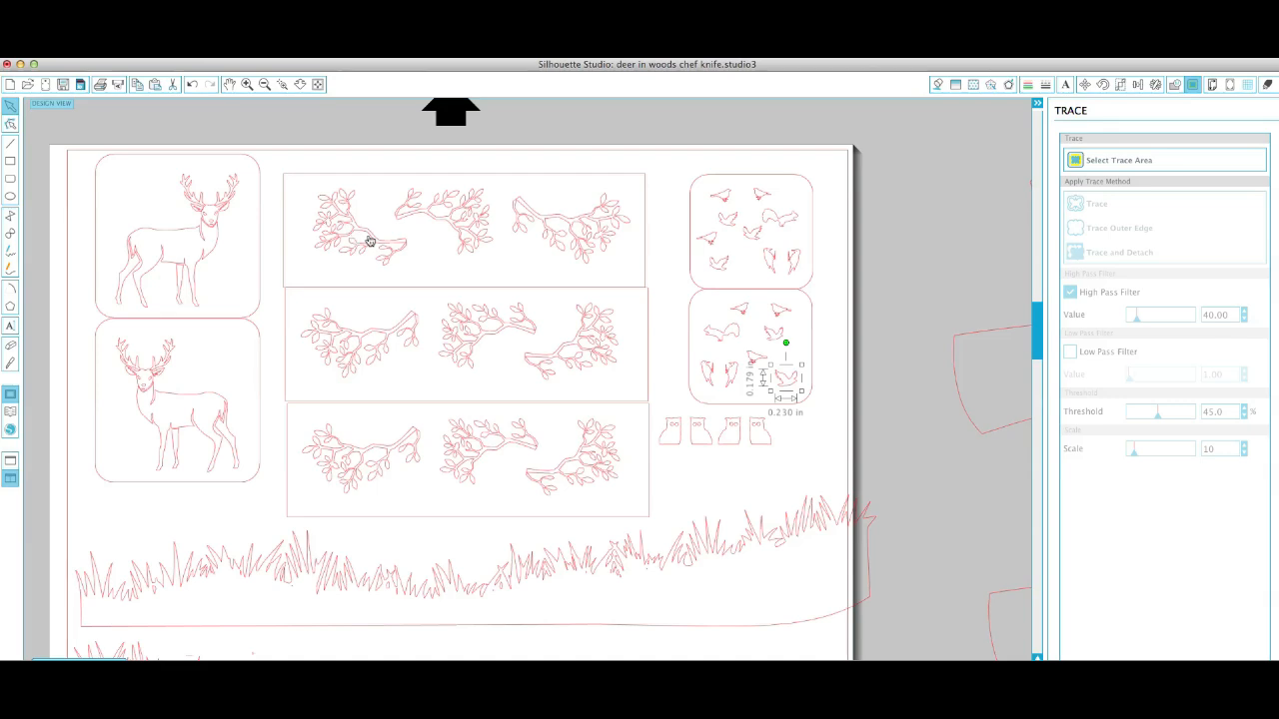
left_click(247, 84)
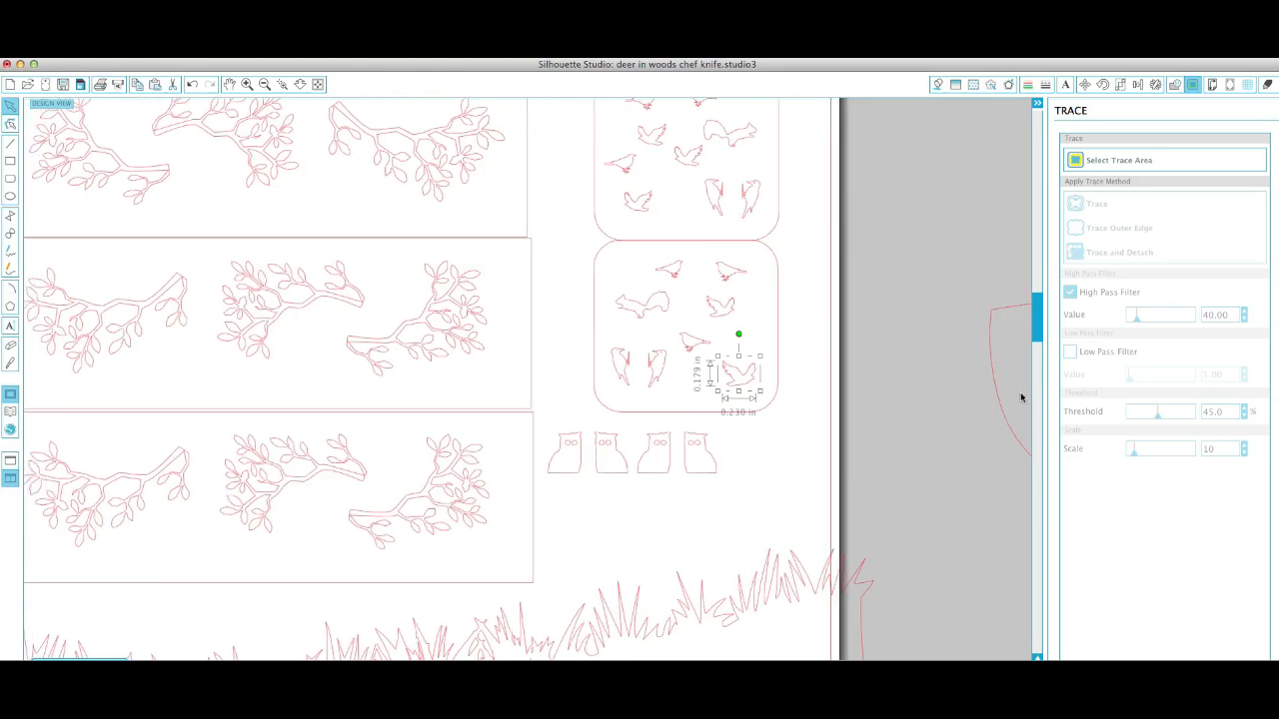
scroll("up", 3)
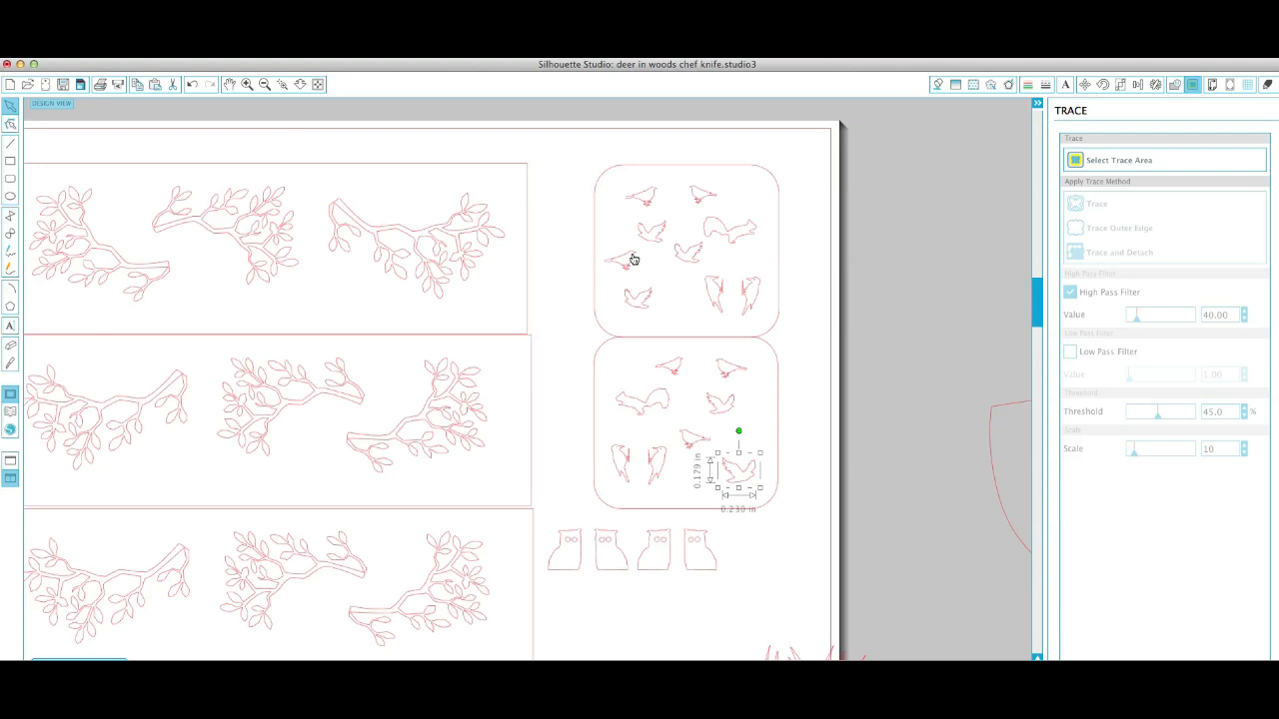
mouse_move(711, 301)
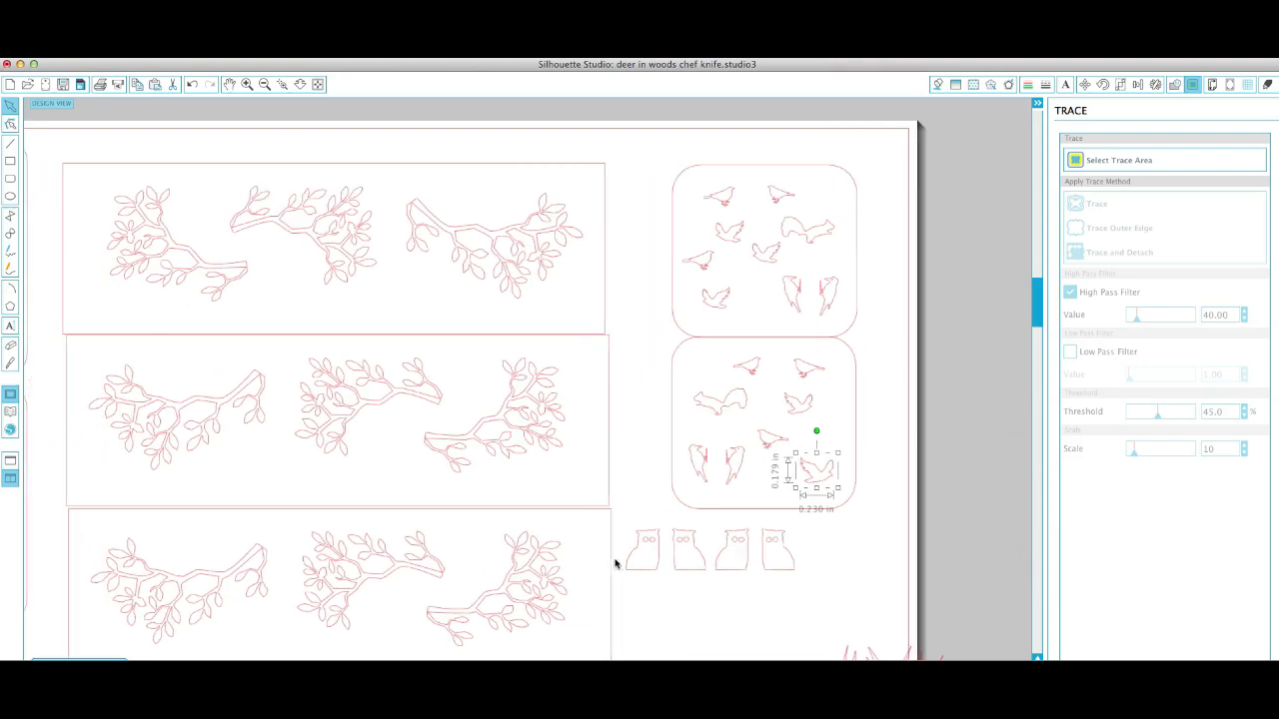
left_click(263, 84)
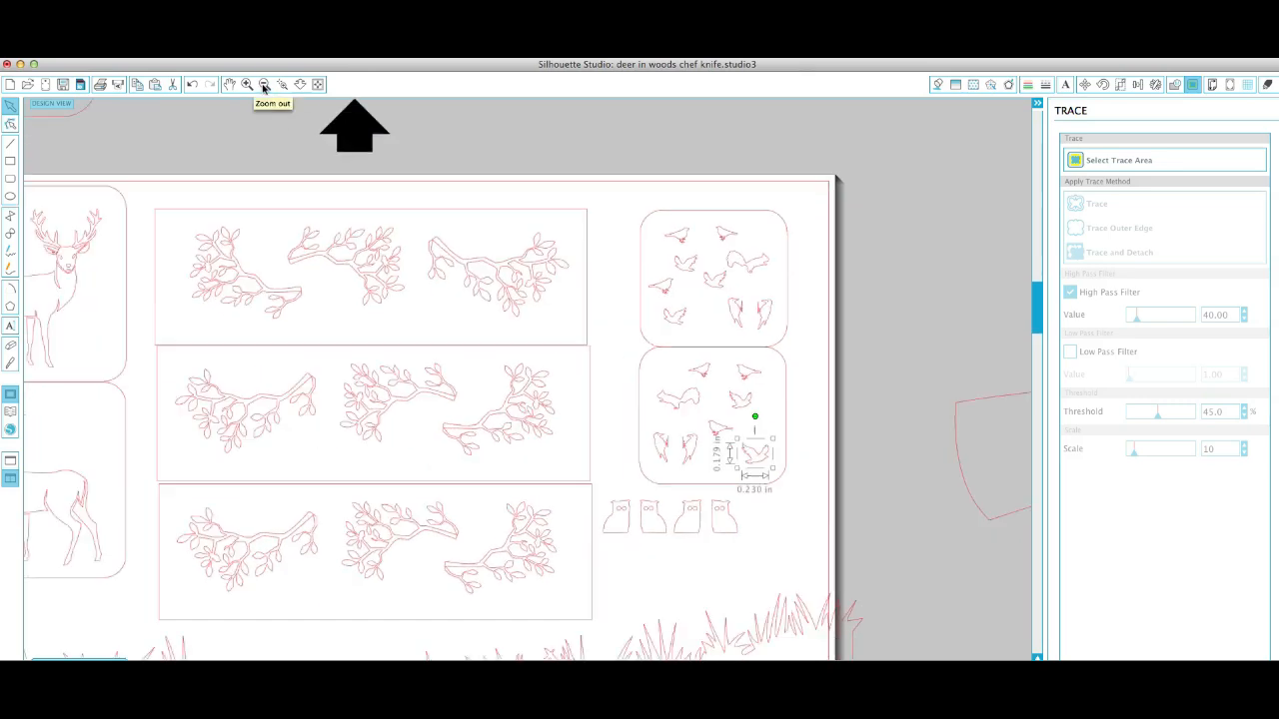
left_click(263, 84)
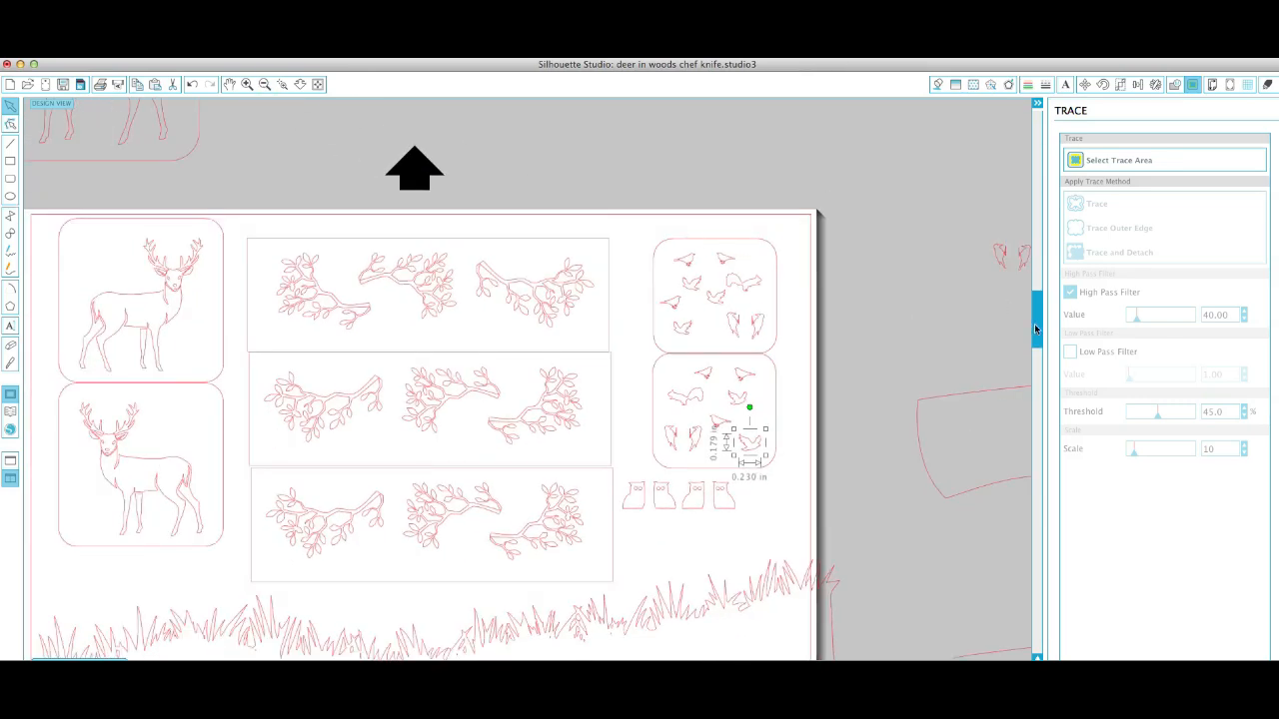
scroll("down", 3)
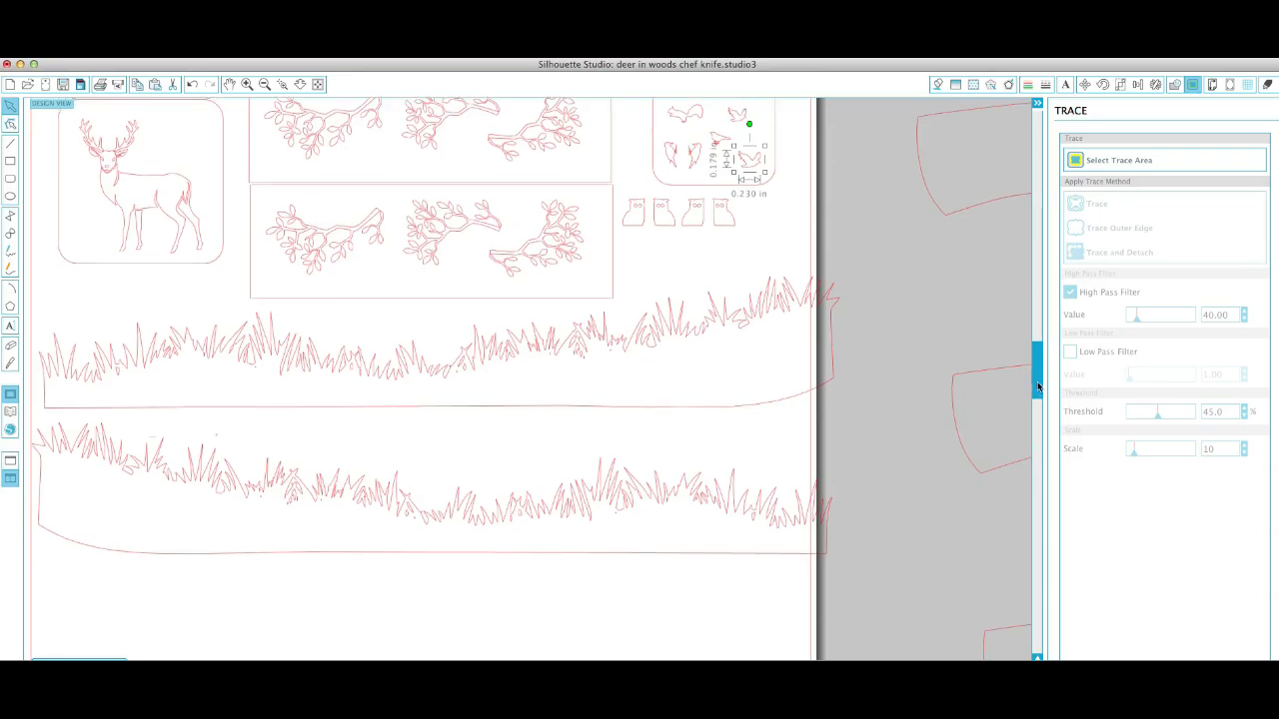